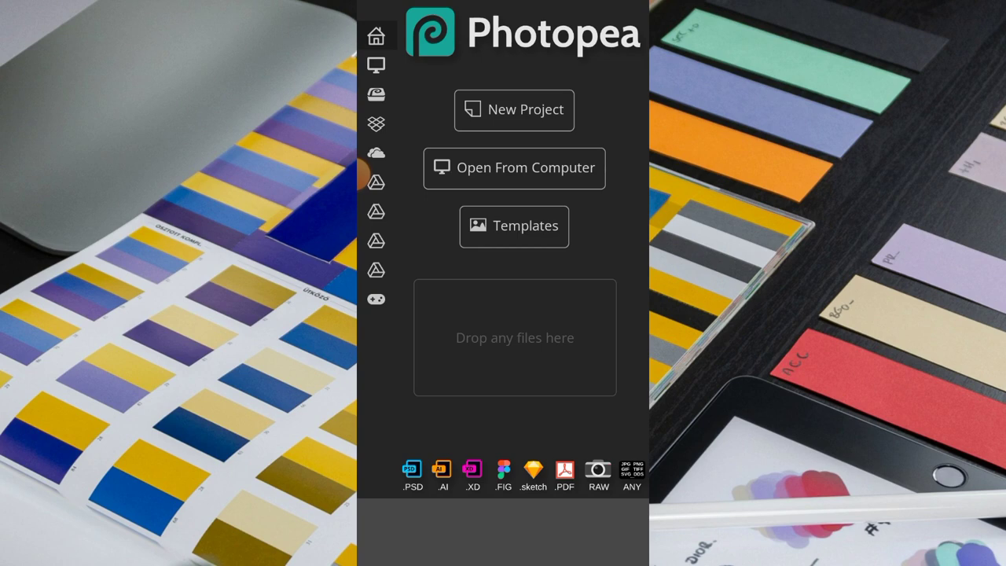
# Open the Templates gallery and scroll through the Hot logo and office mockups
pyautogui.click(513, 225)
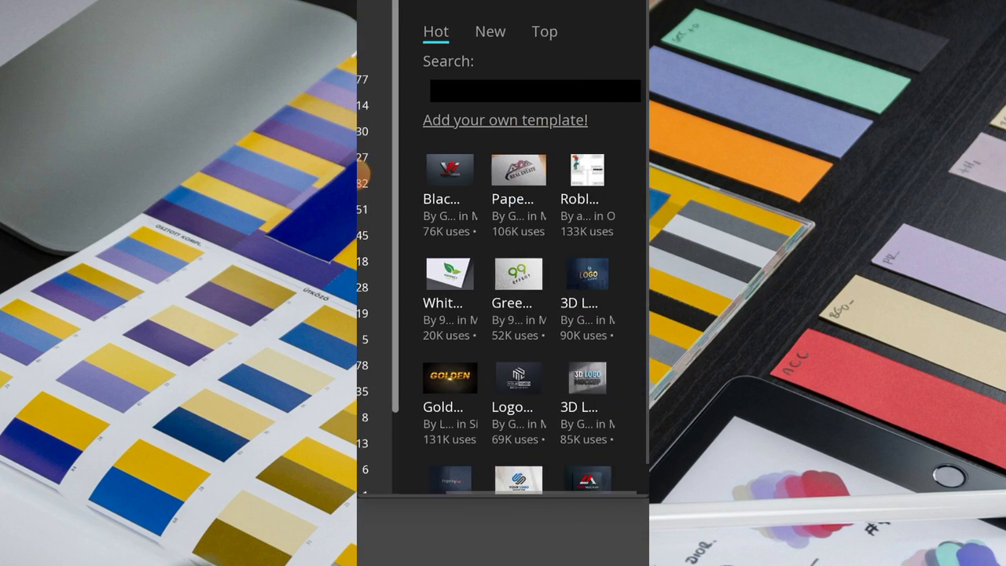
pyautogui.scroll(-3)
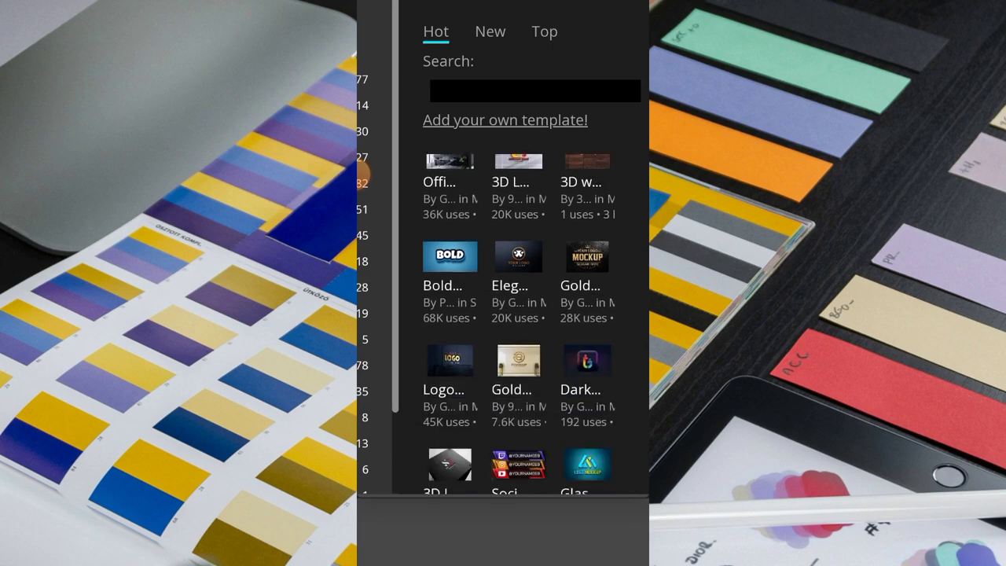
pyautogui.scroll(-3)
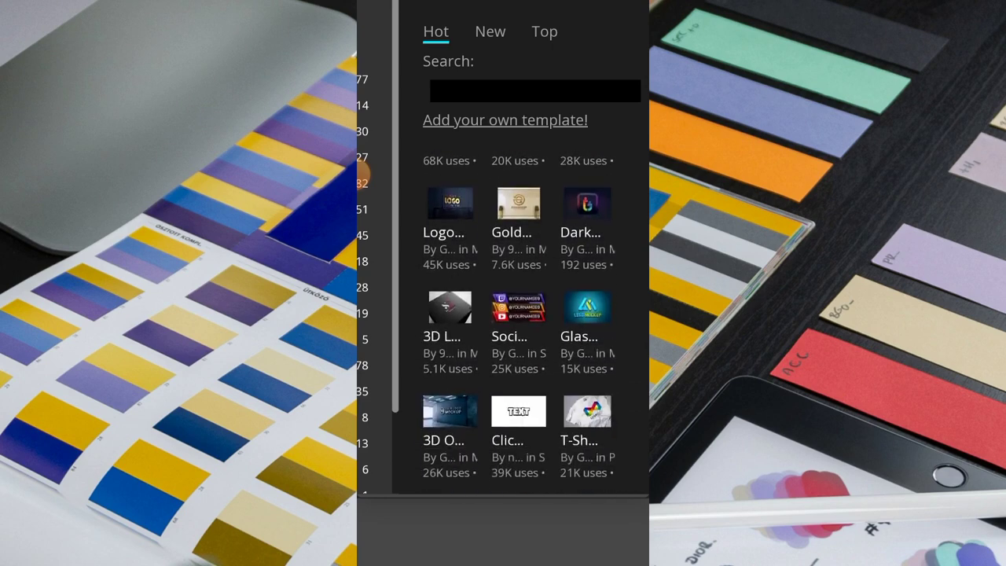
pyautogui.scroll(-3)
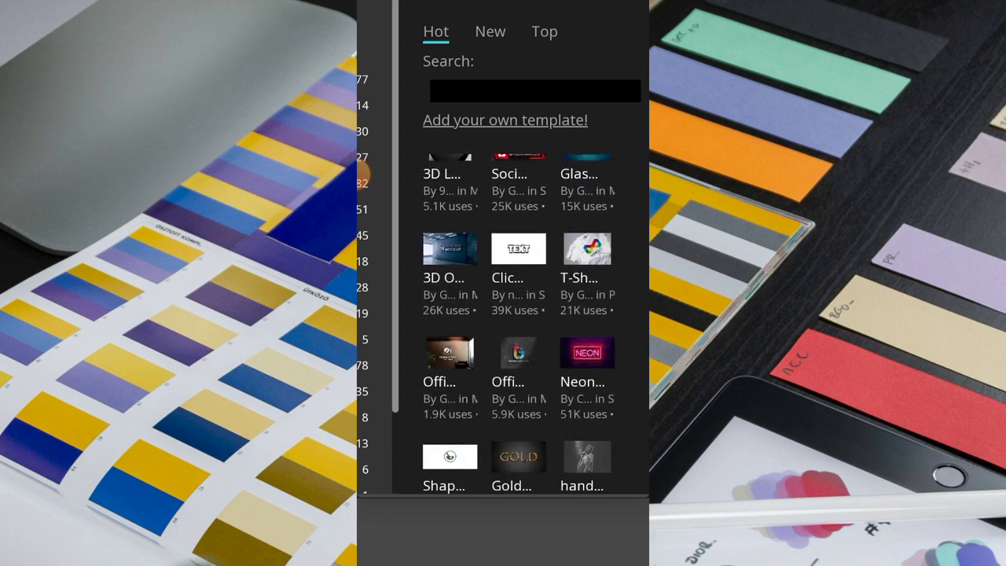
pyautogui.scroll(-3)
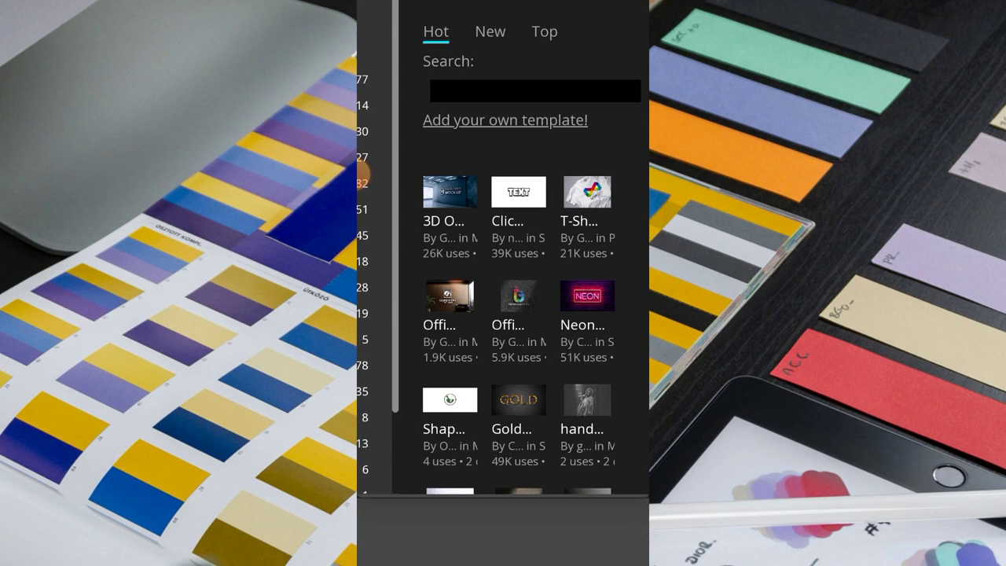
# Open the 3D office wall logo mockup and its embedded logo smart object
pyautogui.click(449, 191)
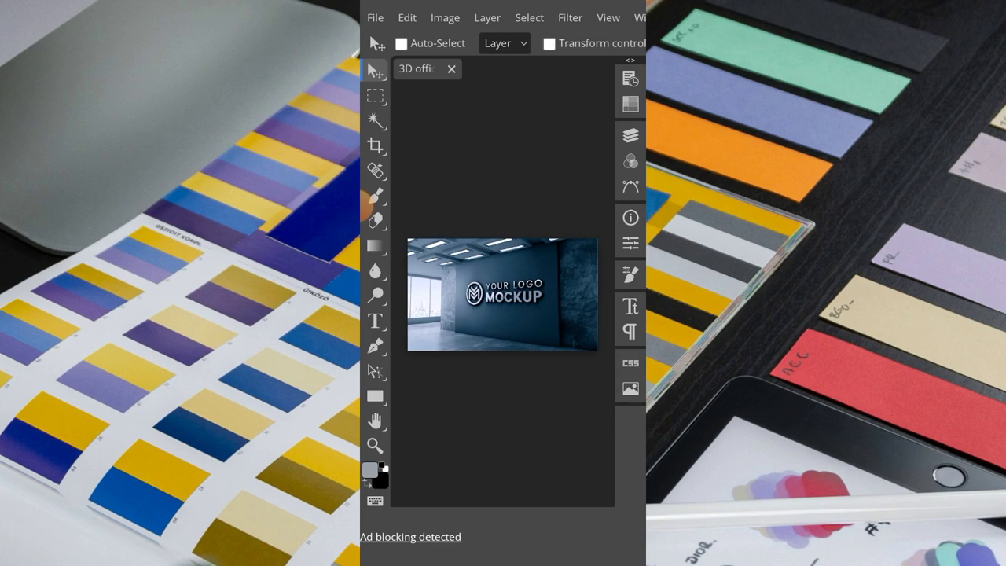
pyautogui.click(630, 135)
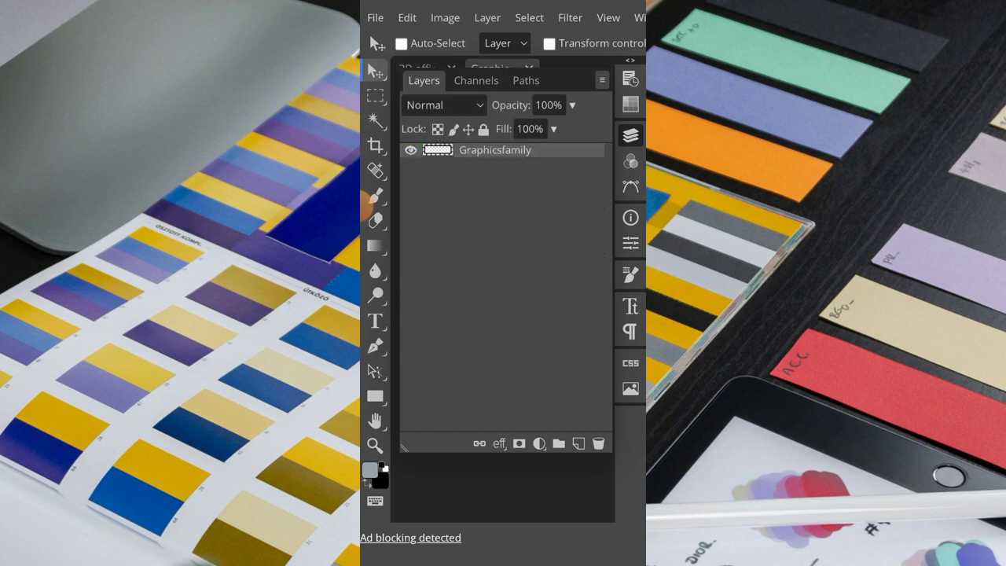
# Delete the placeholder logo layer, leaving an empty transparent canvas
pyautogui.click(409, 150)
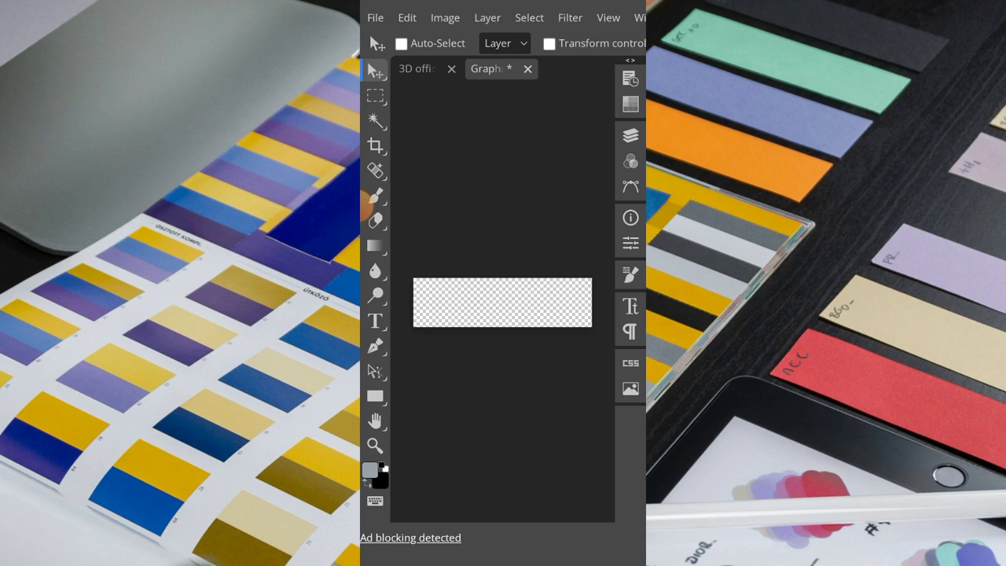
pyautogui.click(374, 17)
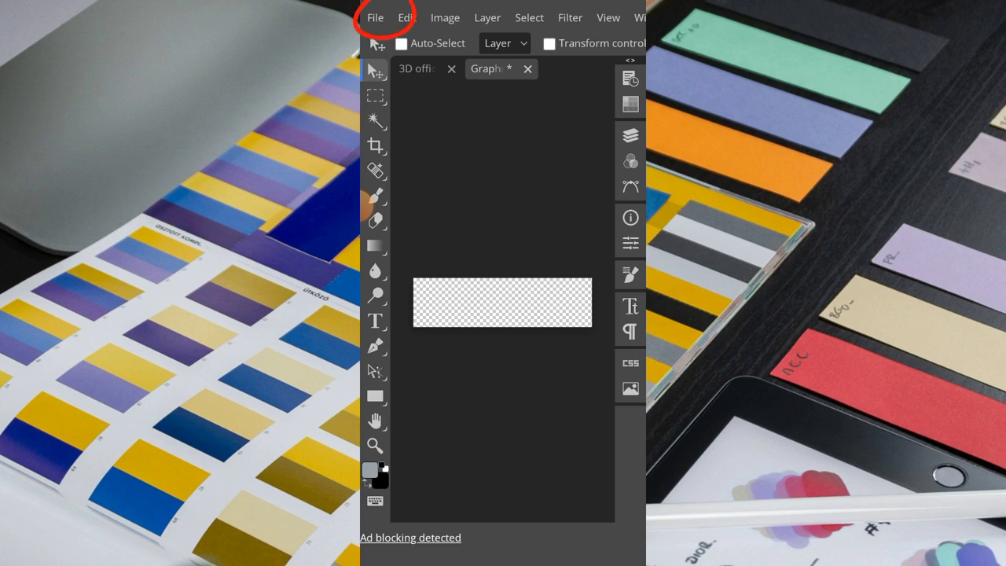
# Place the white LOTUS logo image onto the transparent canvas via Open & Place
pyautogui.click(375, 17)
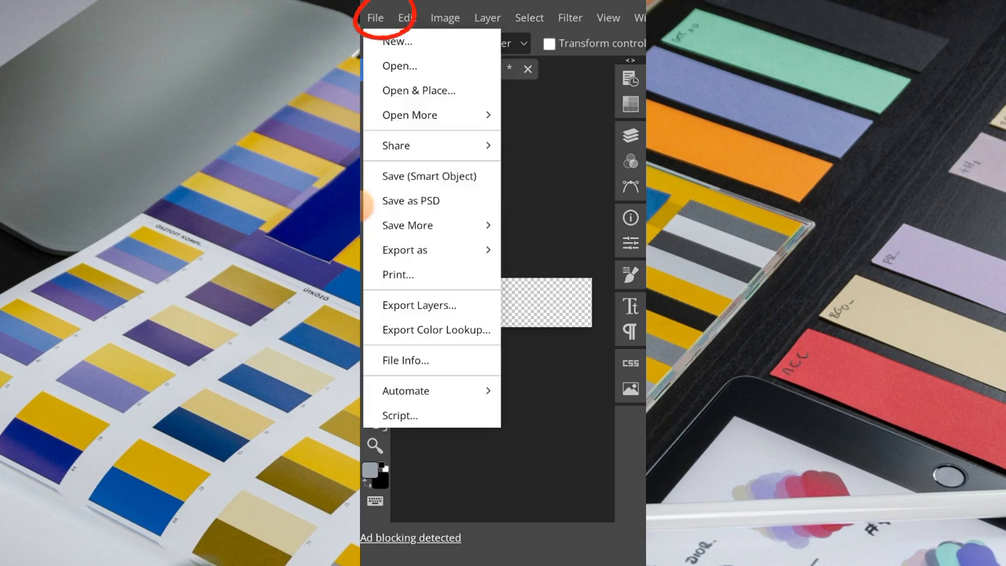
pyautogui.click(375, 17)
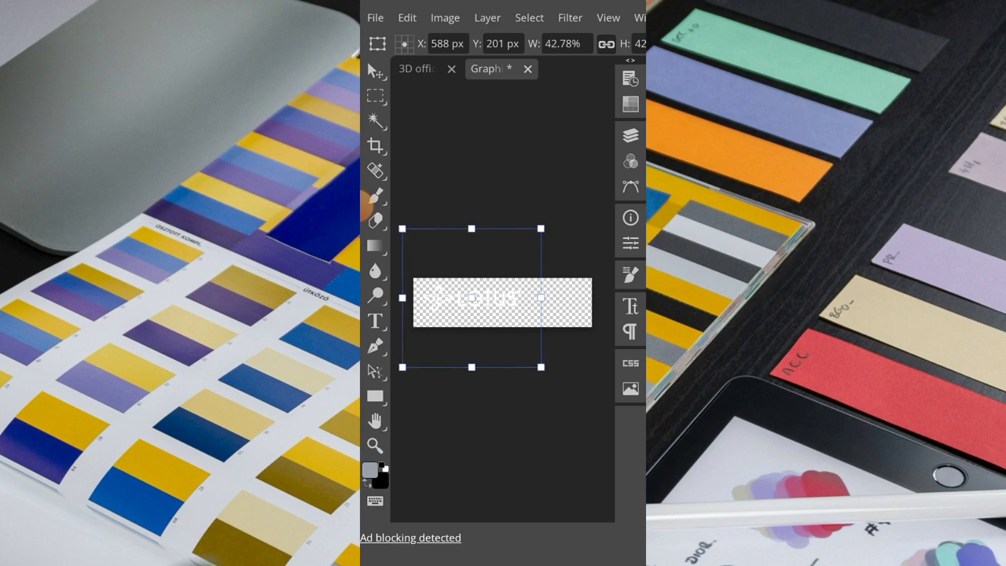
# Enlarge the LOTUS logo across the canvas, commit it, and save the smart object
pyautogui.moveTo(541, 366); pyautogui.dragTo(575, 403)
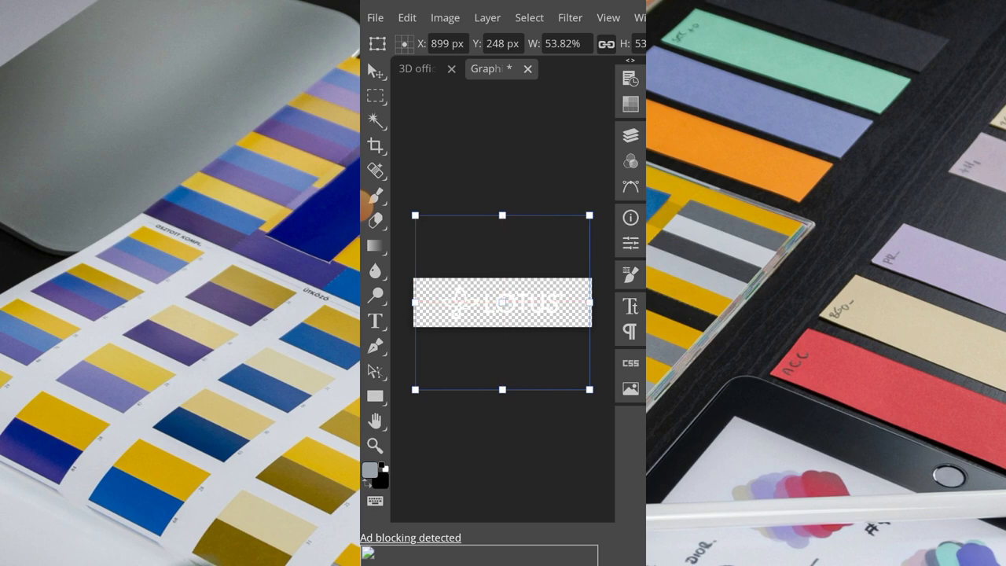
pyautogui.click(375, 18)
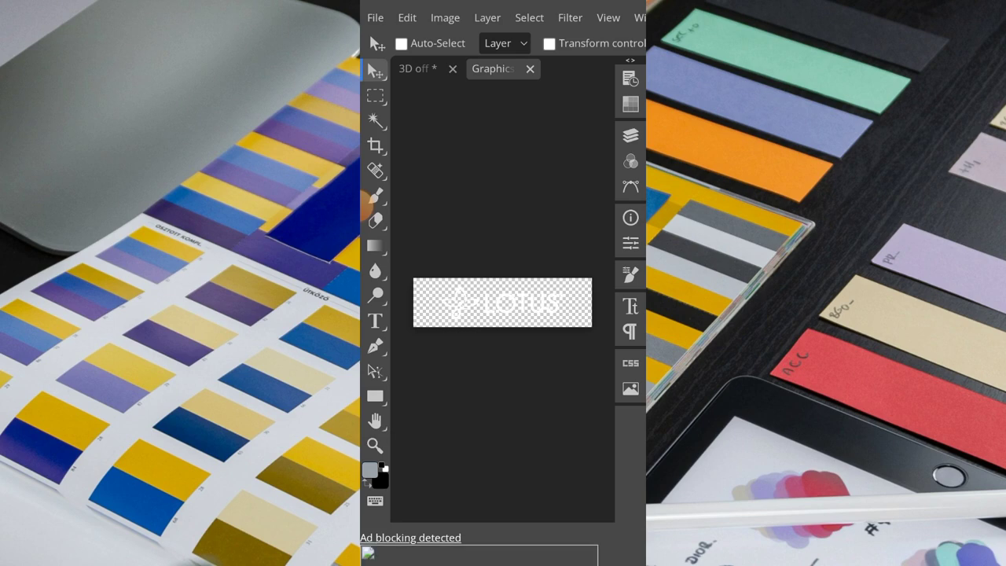
# Return to the office wall mockup document to see the LOTUS logo on the wall
pyautogui.click(416, 68)
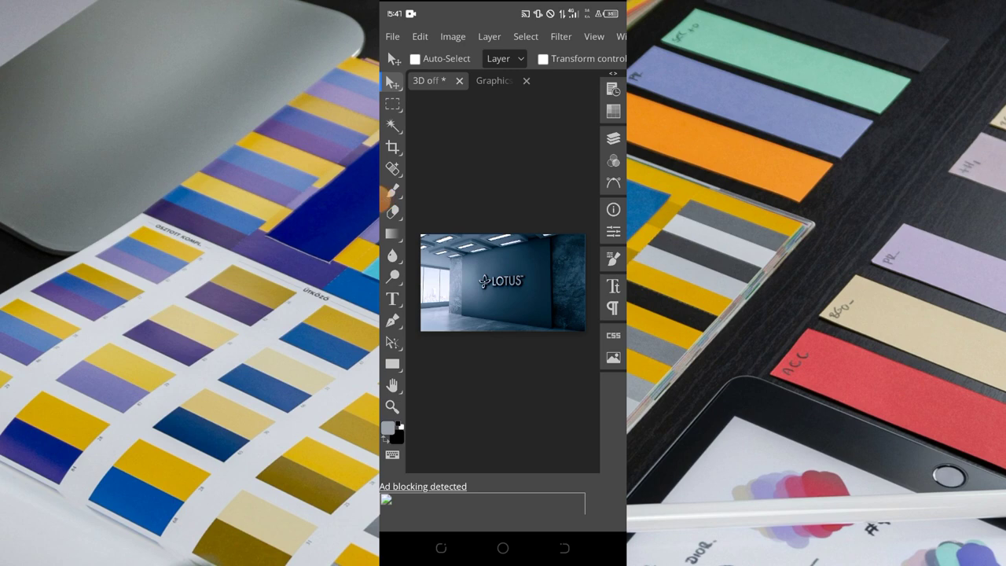
# Export the mockup as a 1436×848 PNG and dismiss the ad blocker notice
pyautogui.click(392, 36)
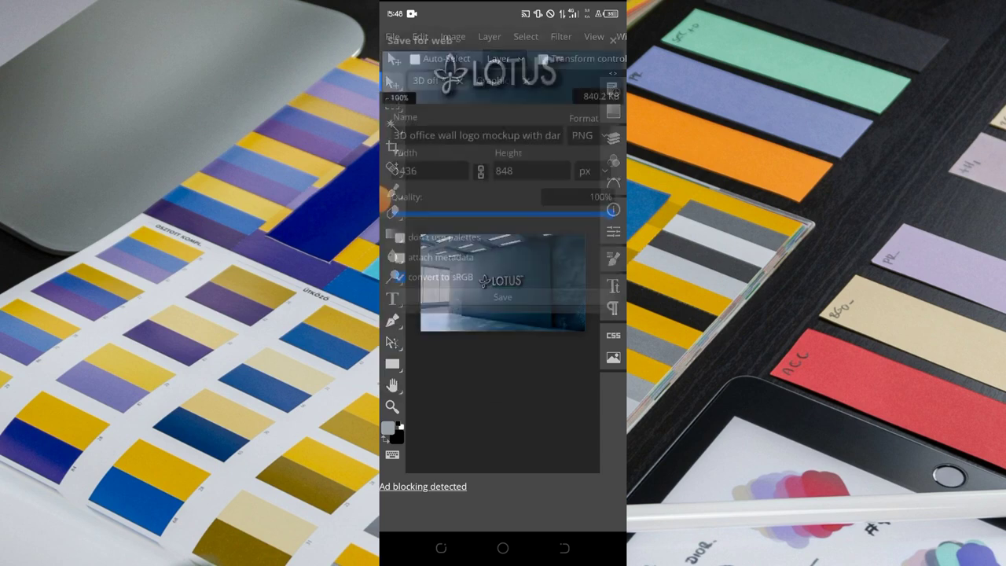
pyautogui.click(531, 174)
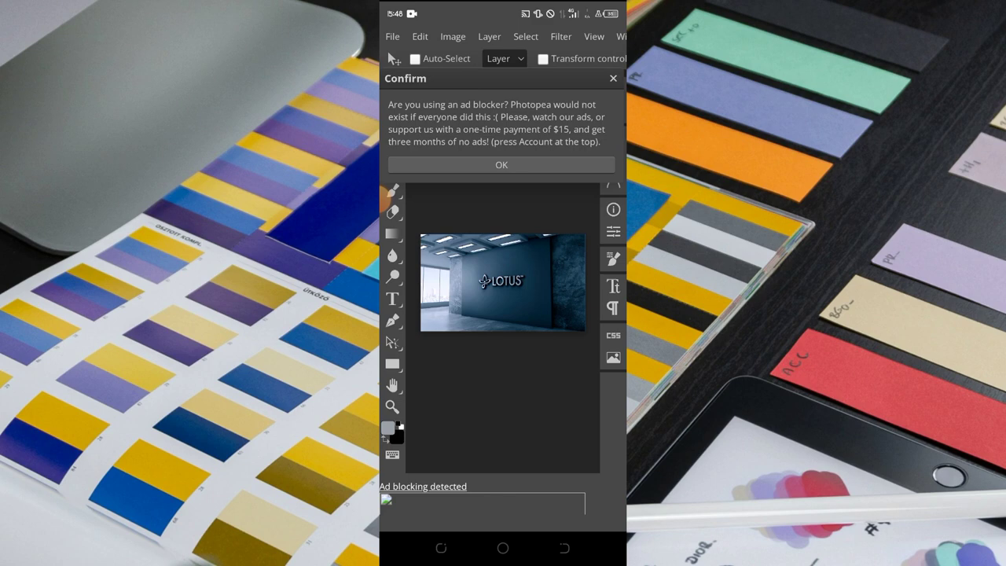
pyautogui.click(501, 164)
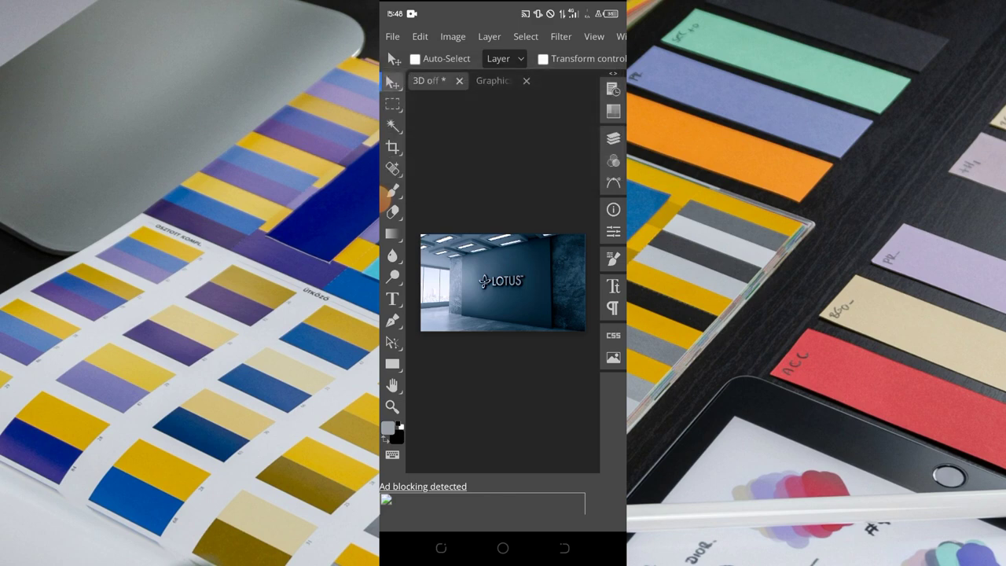